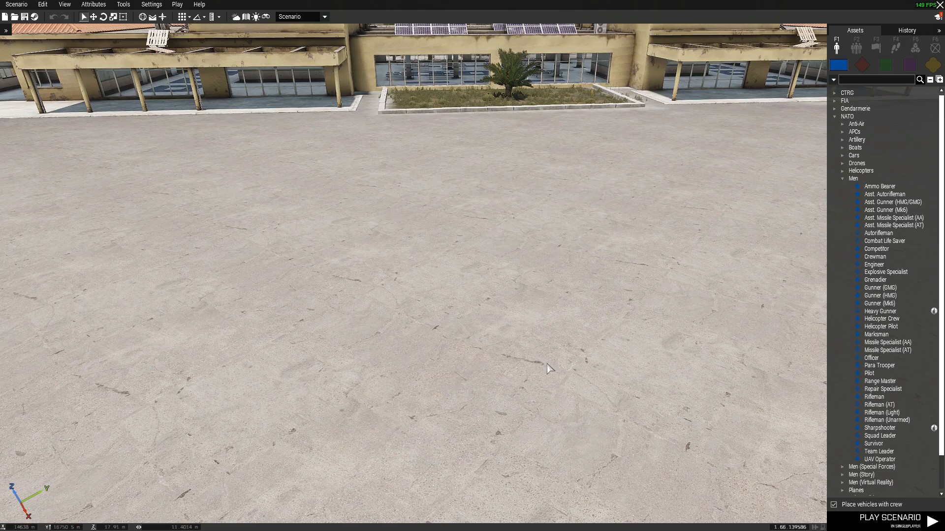
# Step: Place a NATO Rifleman from the soldier assets onto the airfield tarmac
pyautogui.click(876, 47)
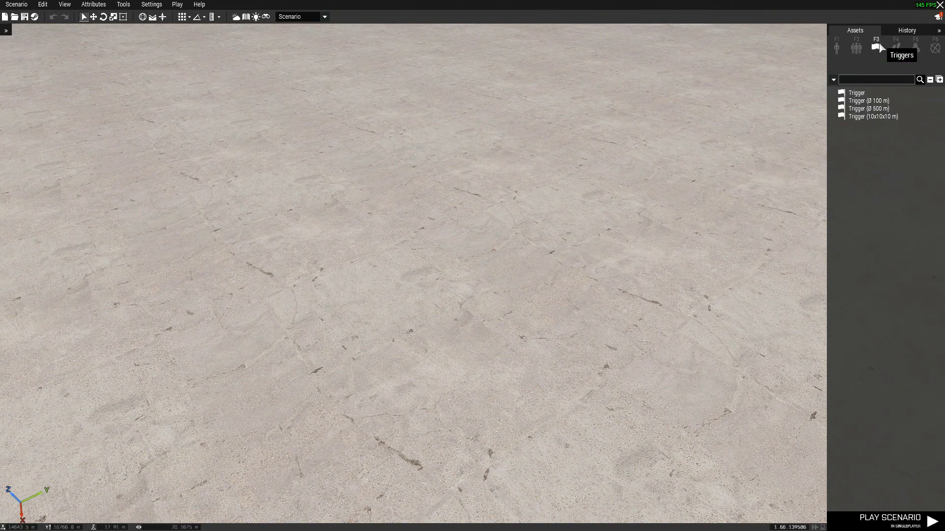
pyautogui.click(837, 47)
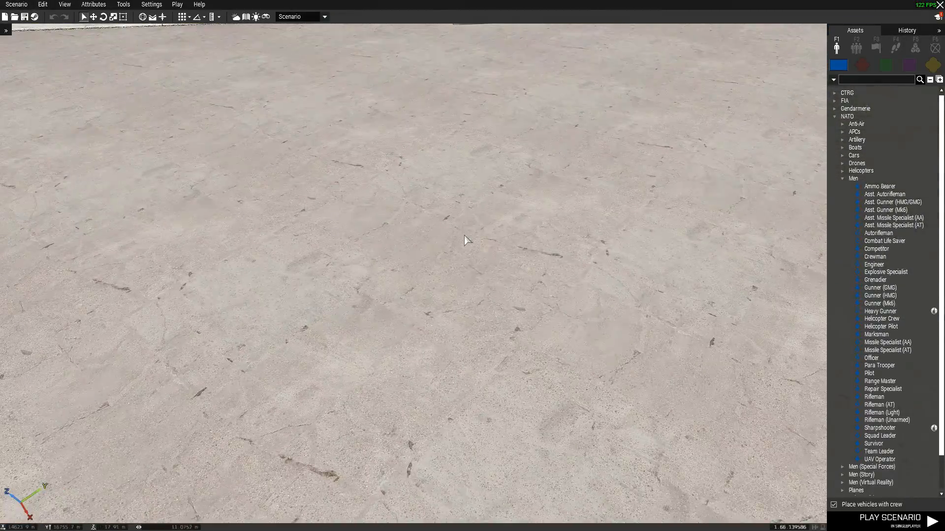
pyautogui.moveTo(874, 396)
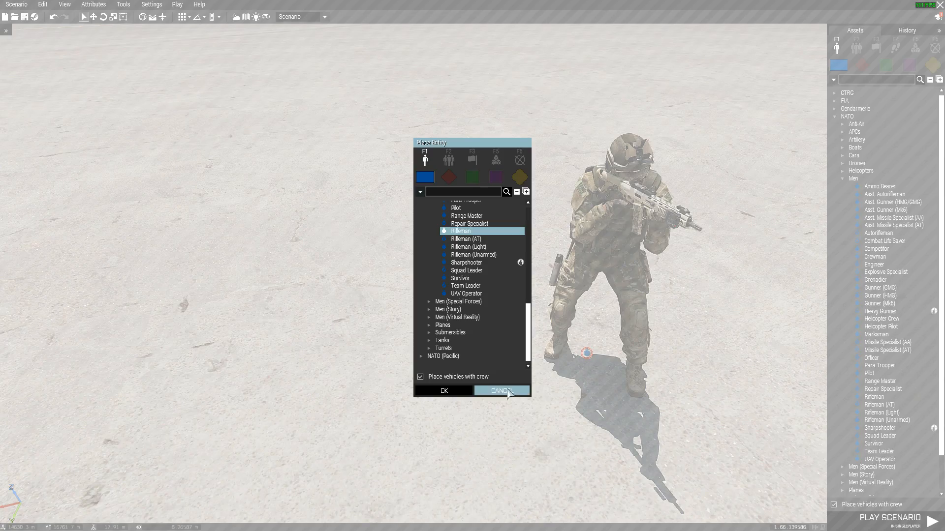
pyautogui.click(442, 390)
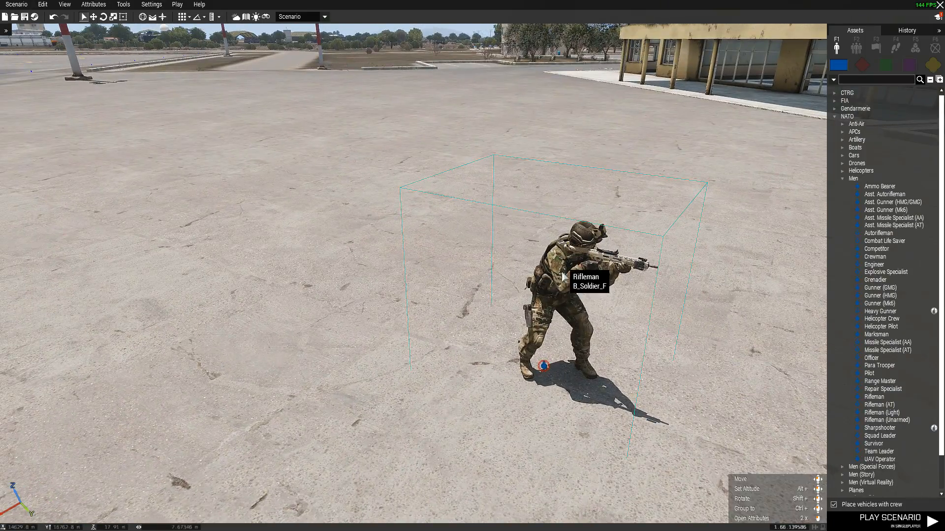
pyautogui.moveTo(556, 295)
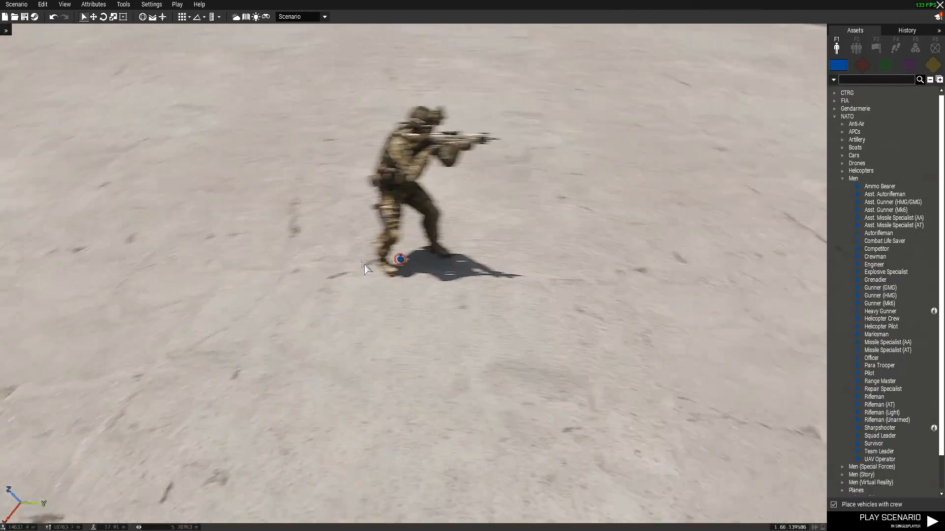
# Step: Give the placed Rifleman the variable name f1 in its attributes
pyautogui.doubleClick(399, 259)
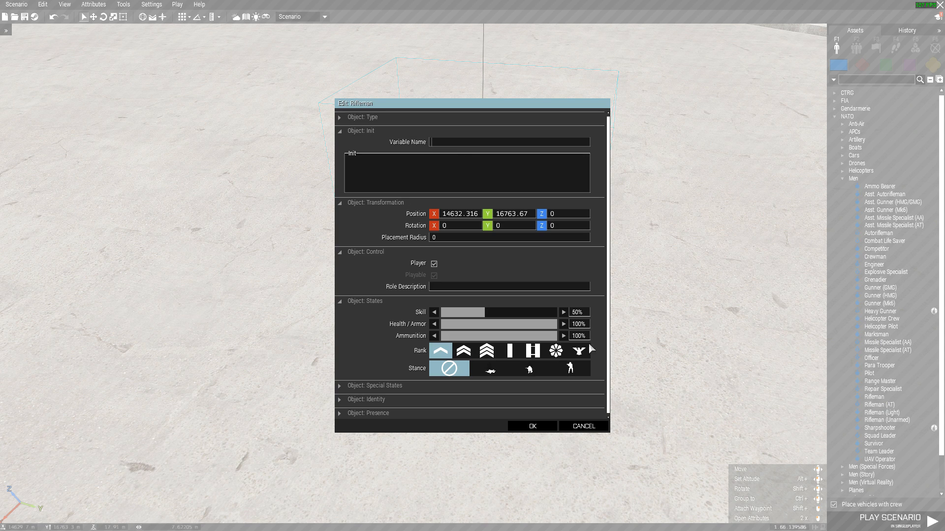
pyautogui.moveTo(504, 133)
pyautogui.write('f1')
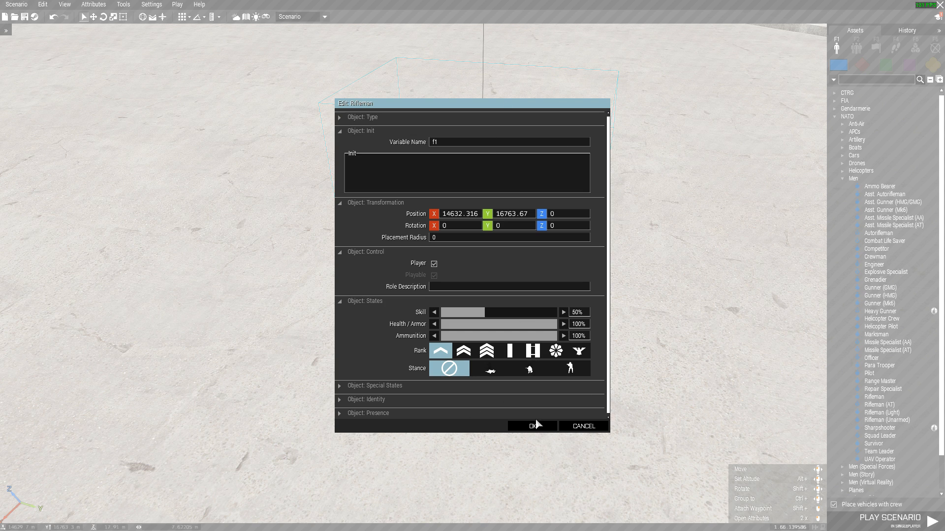
pyautogui.click(531, 425)
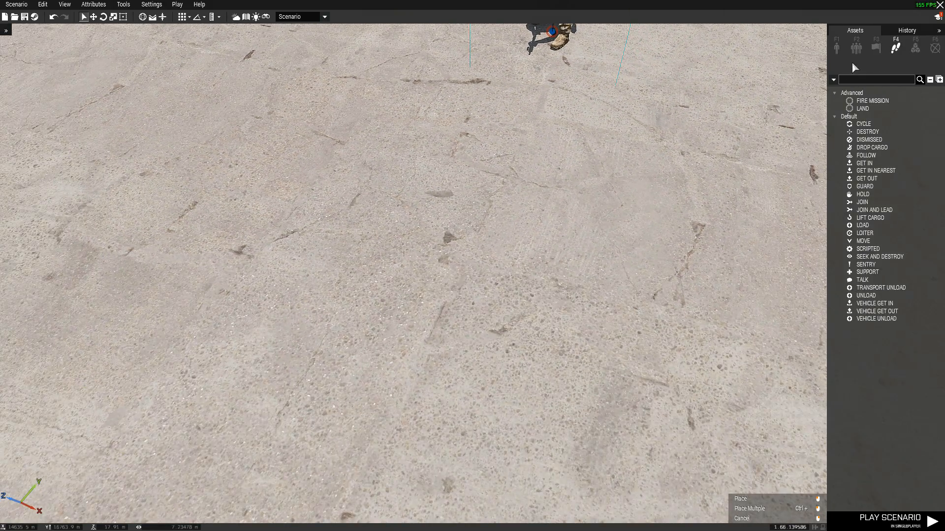
# Step: Place a trigger beside the rifleman from the Triggers assets
pyautogui.click(876, 47)
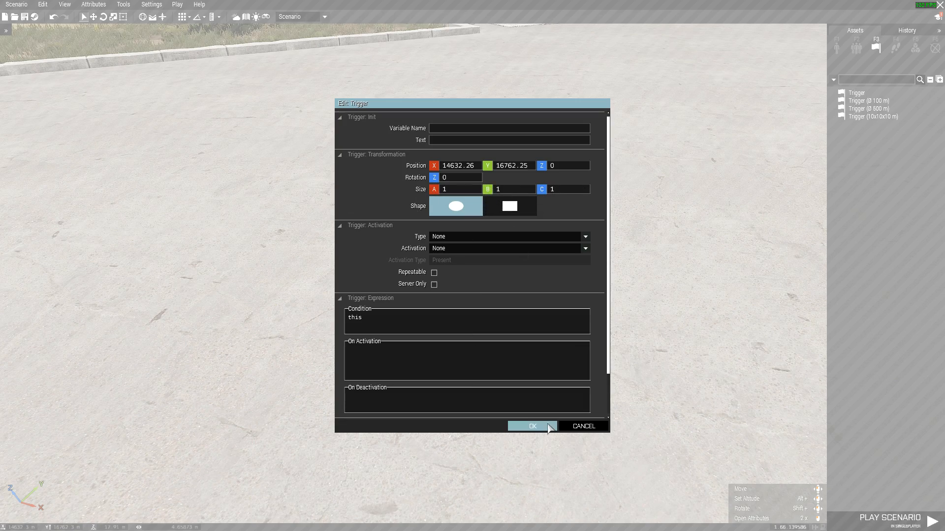
pyautogui.click(532, 426)
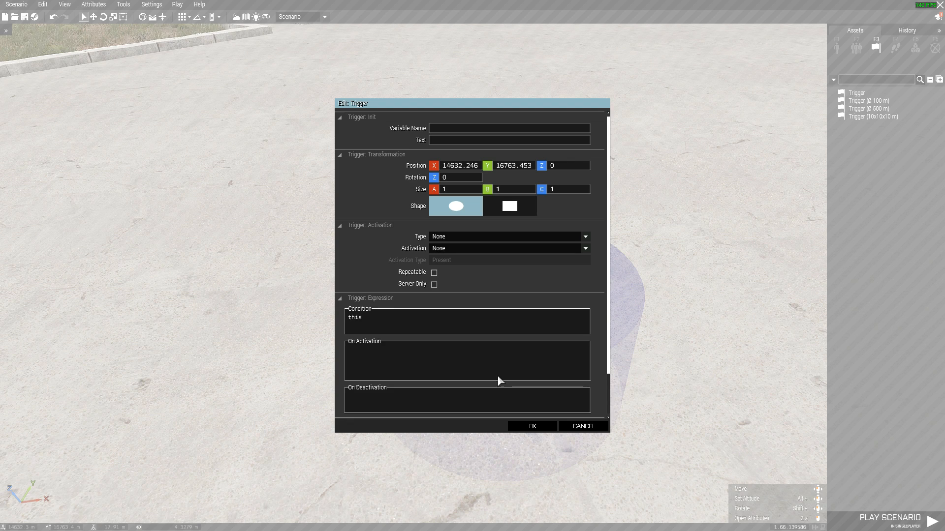
pyautogui.moveTo(440, 323)
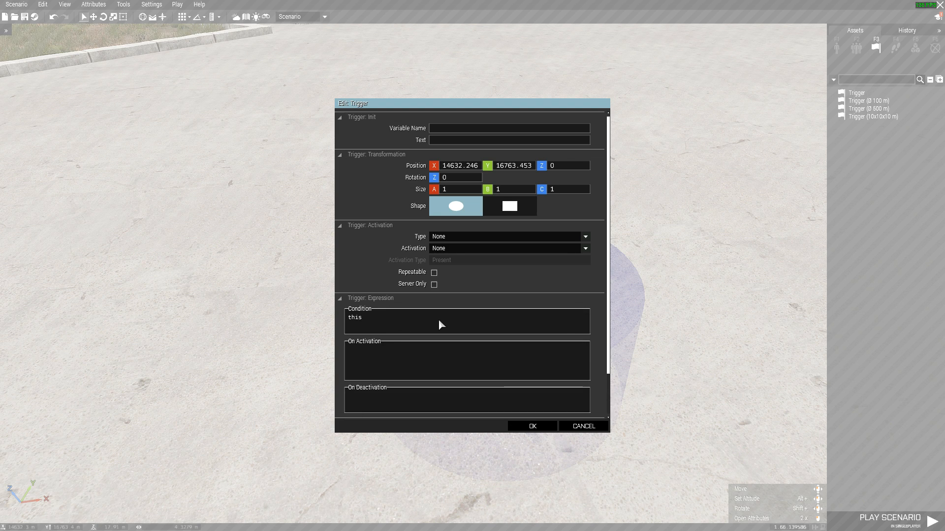
# Step: Set the trigger's condition to true and On Activation to f1 switchmove ""
pyautogui.doubleClick(355, 318)
pyautogui.write('true')
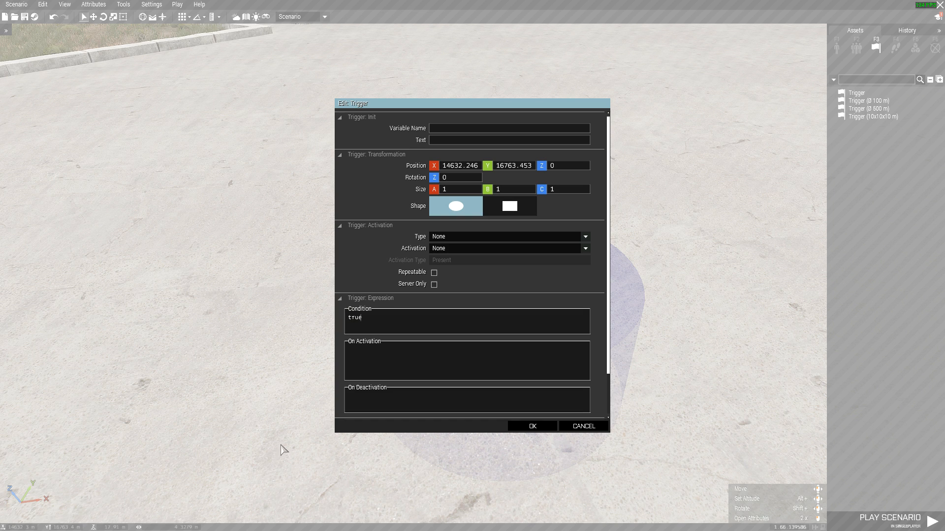
pyautogui.moveTo(369, 368)
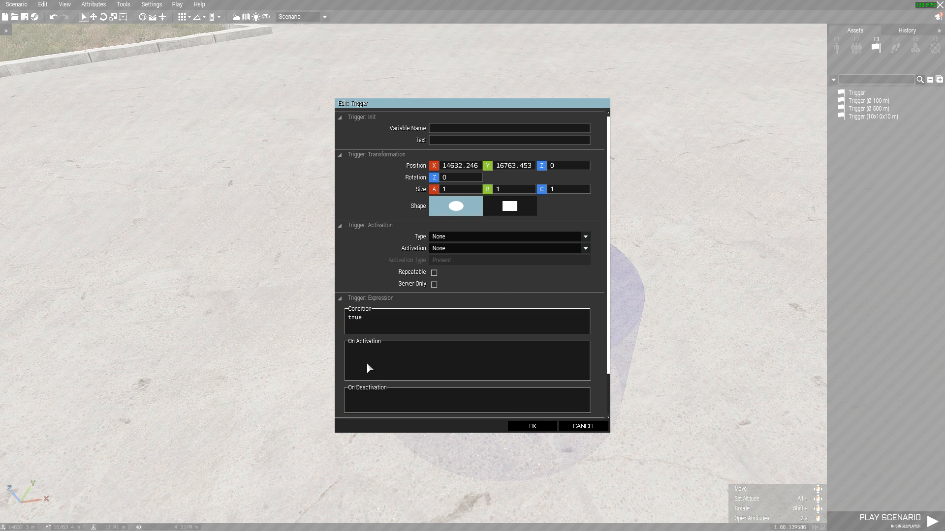
pyautogui.write('f1')
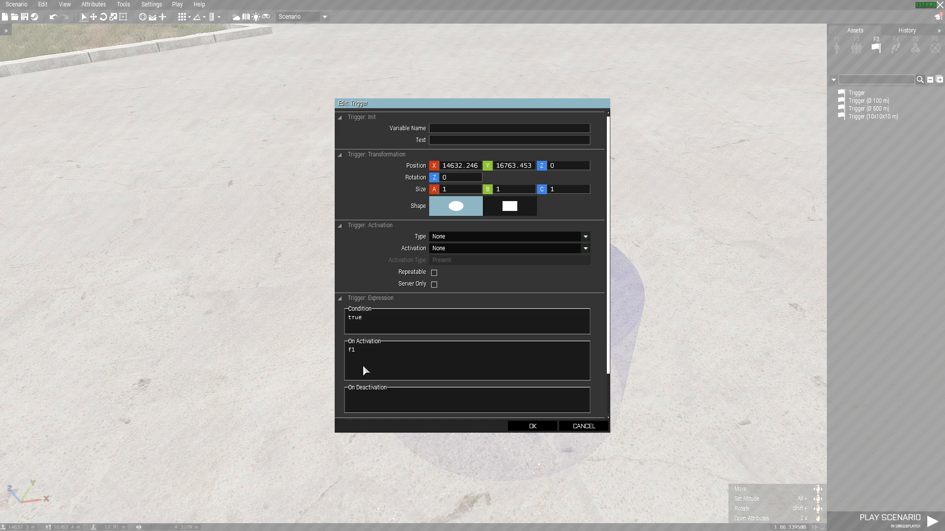
pyautogui.write('switchmove')
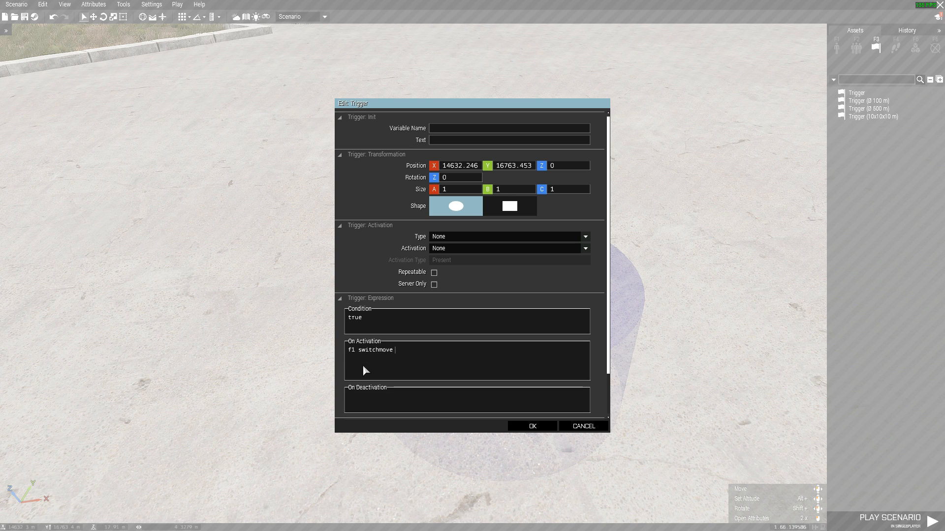
pyautogui.write('""')
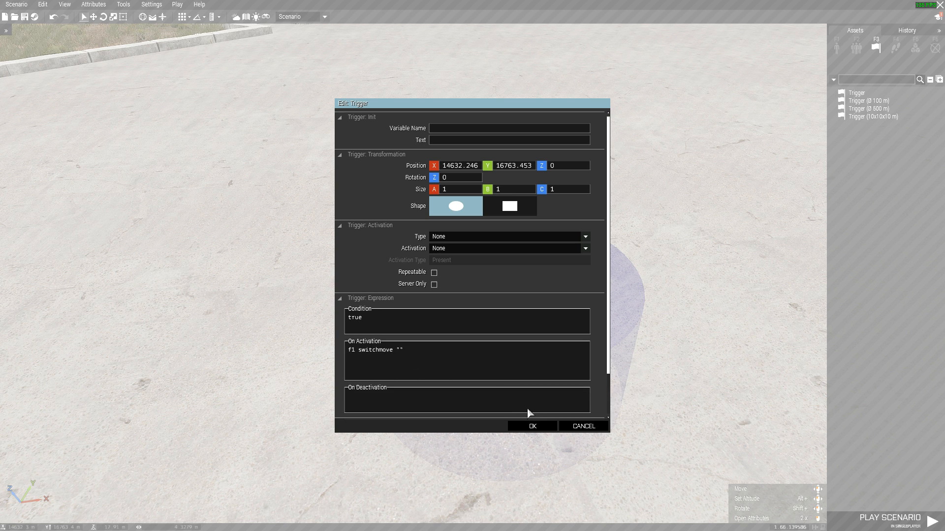
pyautogui.click(531, 427)
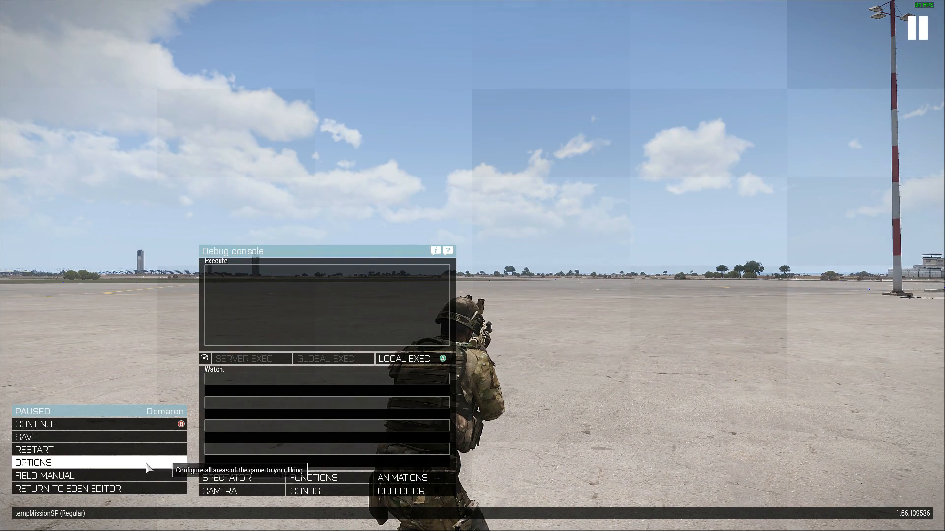
pyautogui.moveTo(403, 477)
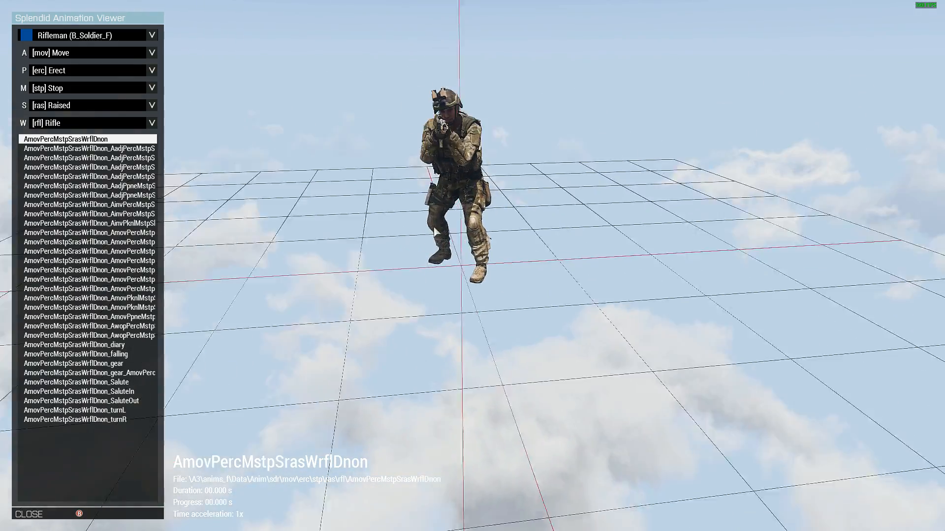
# Step: Preview several standing rifle Move animations on the rifleman in the animation viewer
pyautogui.click(89, 251)
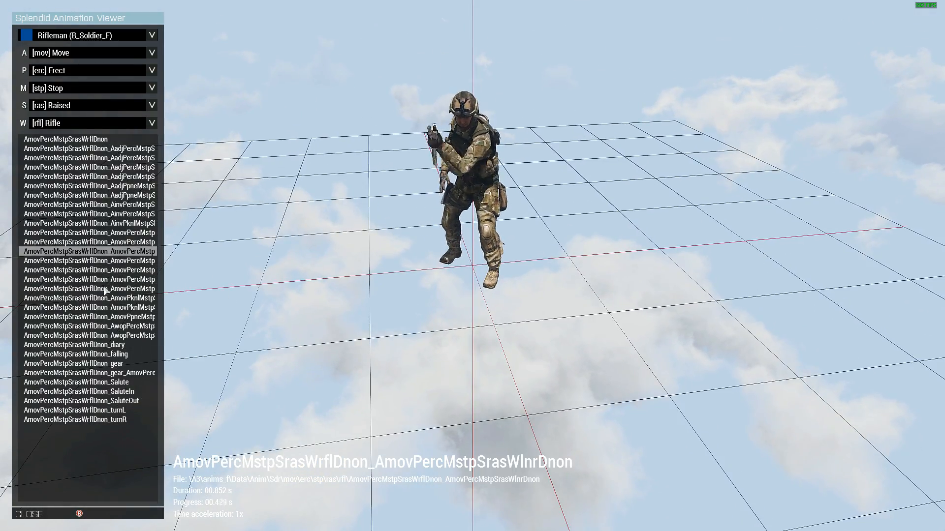
pyautogui.click(89, 307)
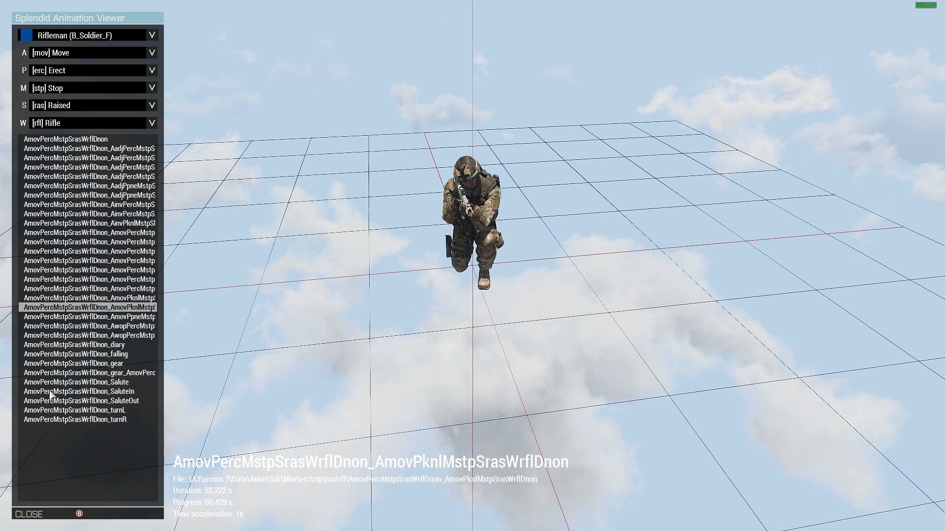
pyautogui.click(76, 419)
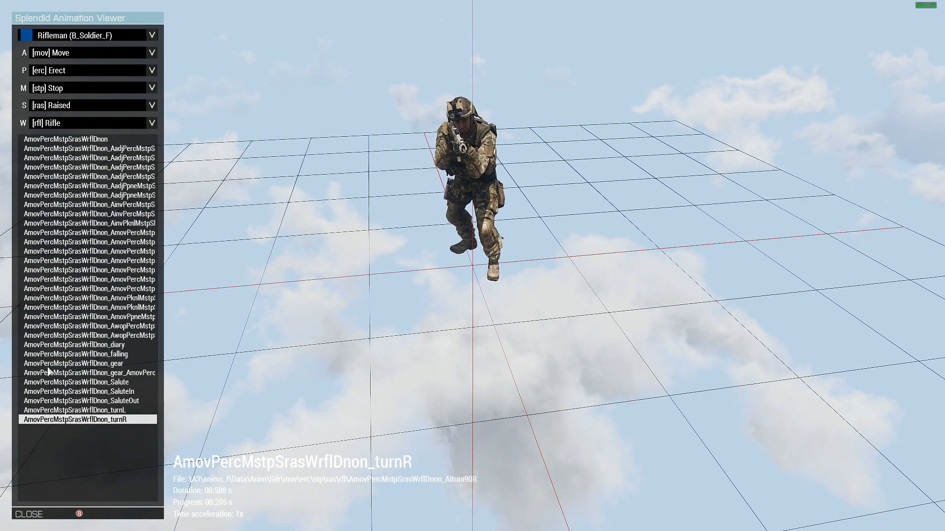
pyautogui.click(89, 195)
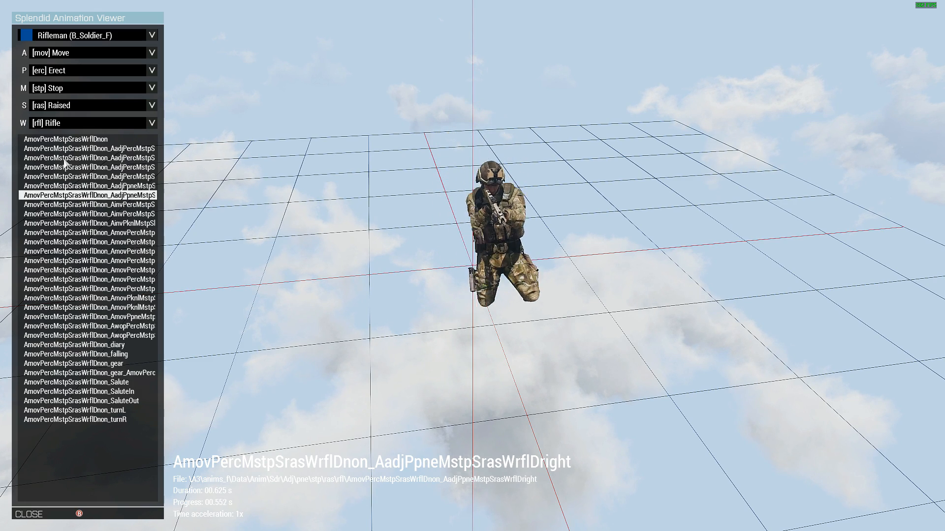
pyautogui.click(152, 52)
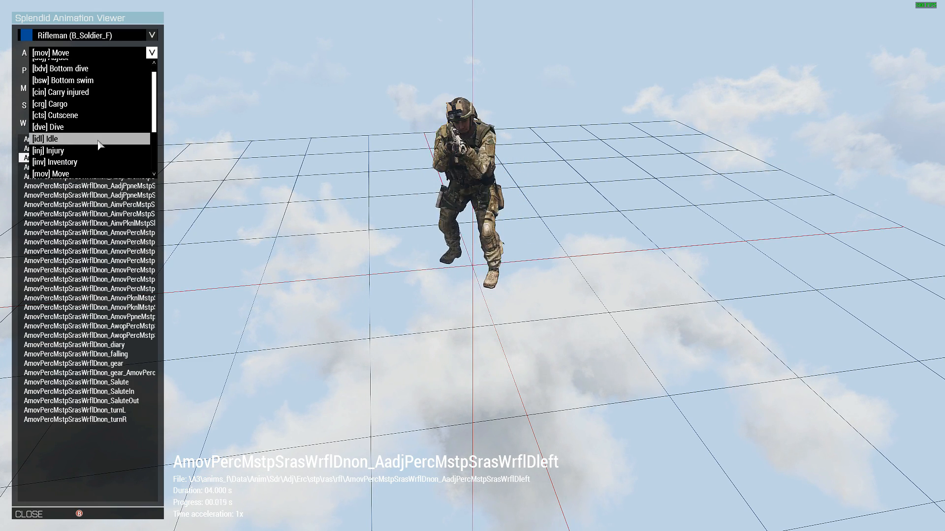
# Step: Switch the viewer to Cutscene animations and preview Acts_Abuse_Akhanteros
pyautogui.scroll(-3)
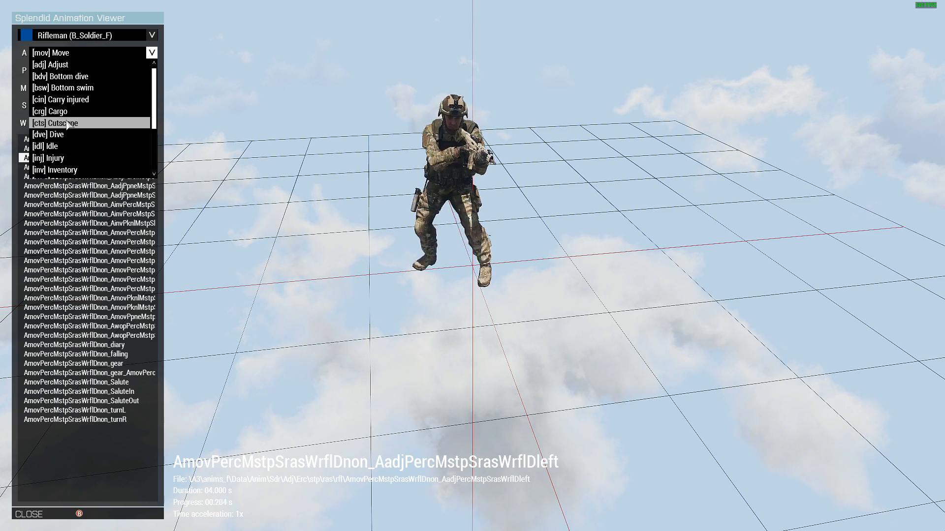
pyautogui.click(55, 123)
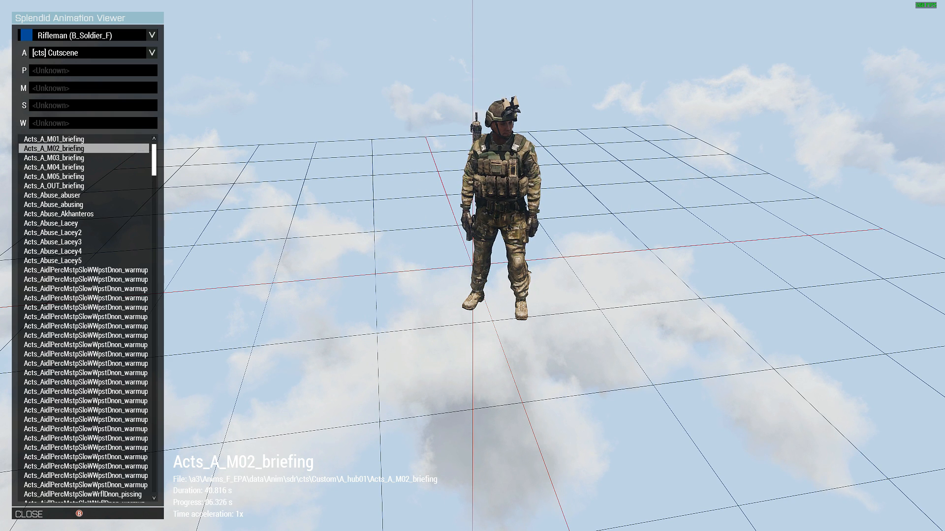
pyautogui.click(59, 213)
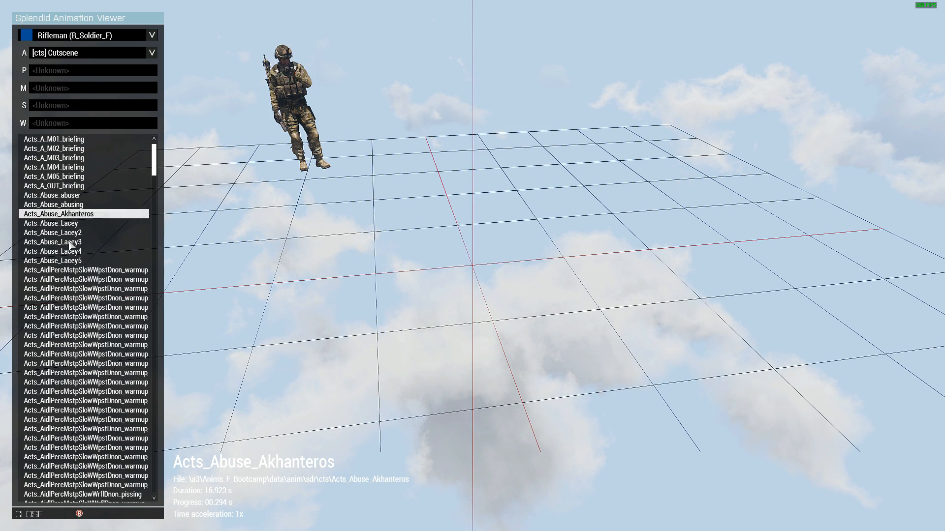
pyautogui.click(85, 448)
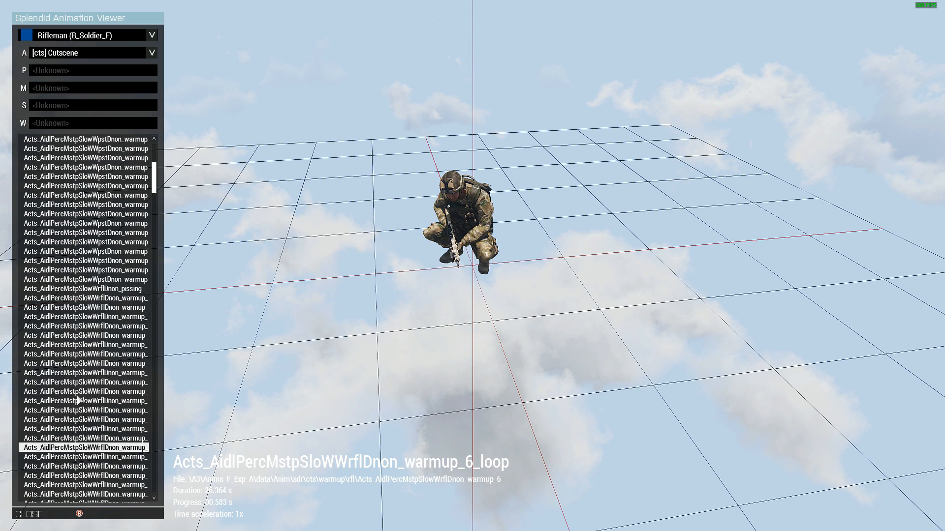
# Step: Browse warmup and abuse cutscene clips, settling back on Acts_Abuse_Akhanteros
pyautogui.click(85, 353)
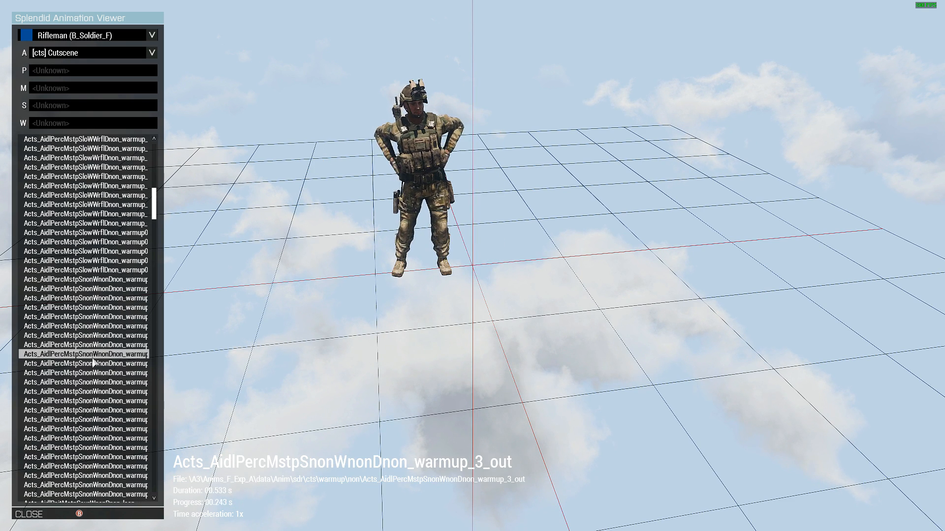
pyautogui.click(88, 334)
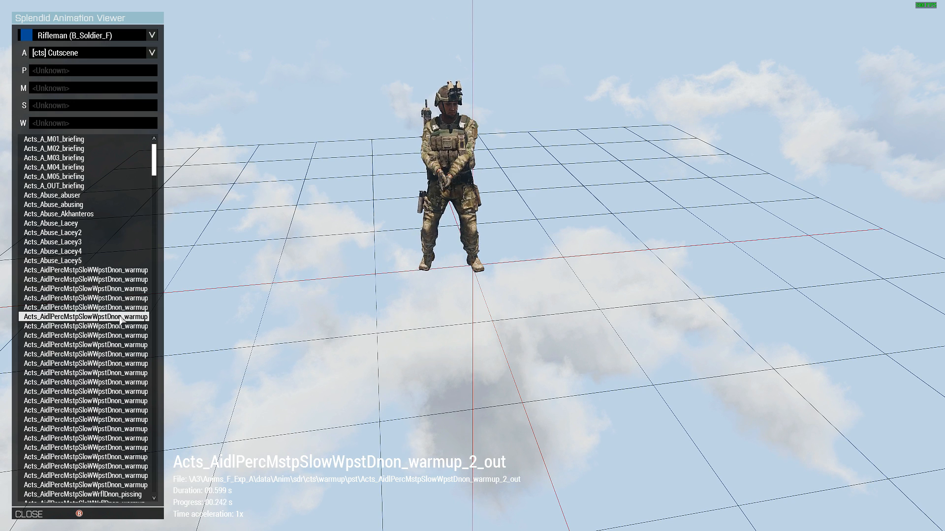
pyautogui.click(87, 279)
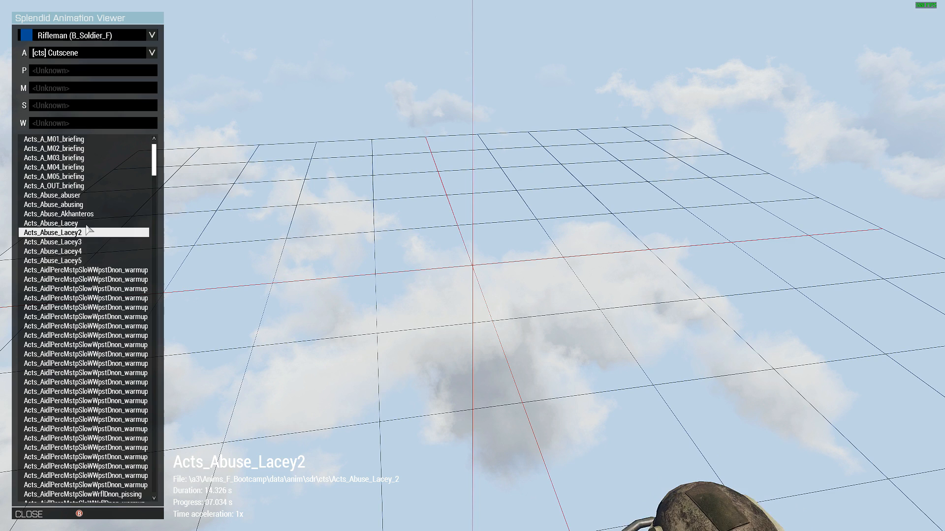
pyautogui.click(59, 214)
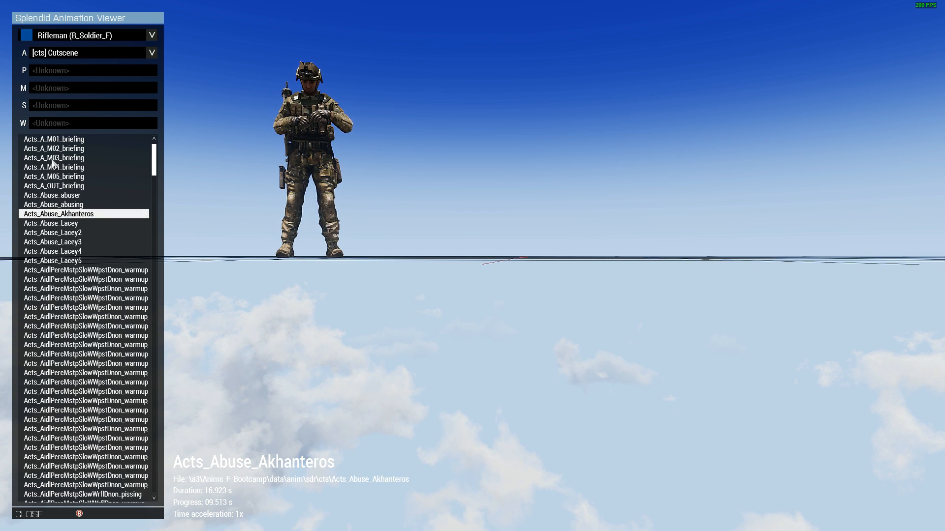
# Step: Return to the editor and set the trigger to run f1 switchmove "Acts_Abuse_Akhanteros"
pyautogui.click(33, 513)
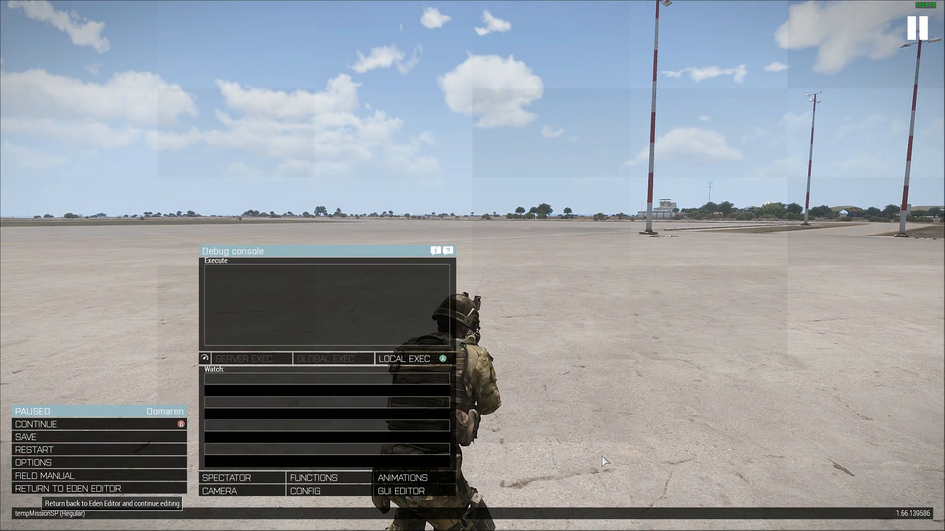
pyautogui.click(71, 490)
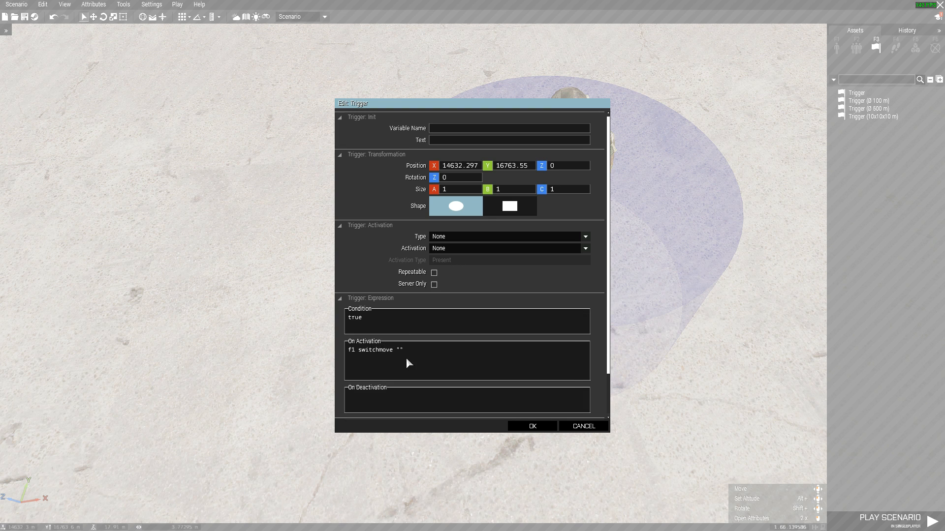
pyautogui.moveTo(432, 389)
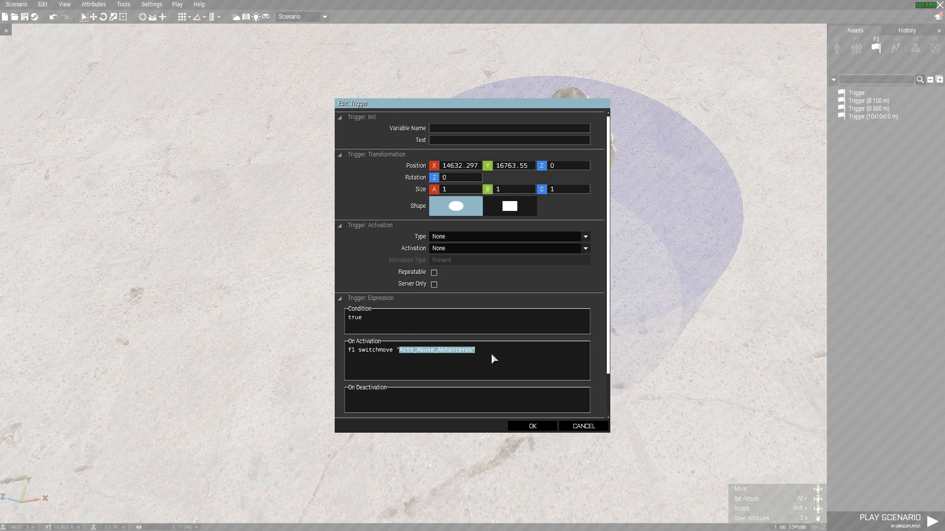
pyautogui.click(531, 426)
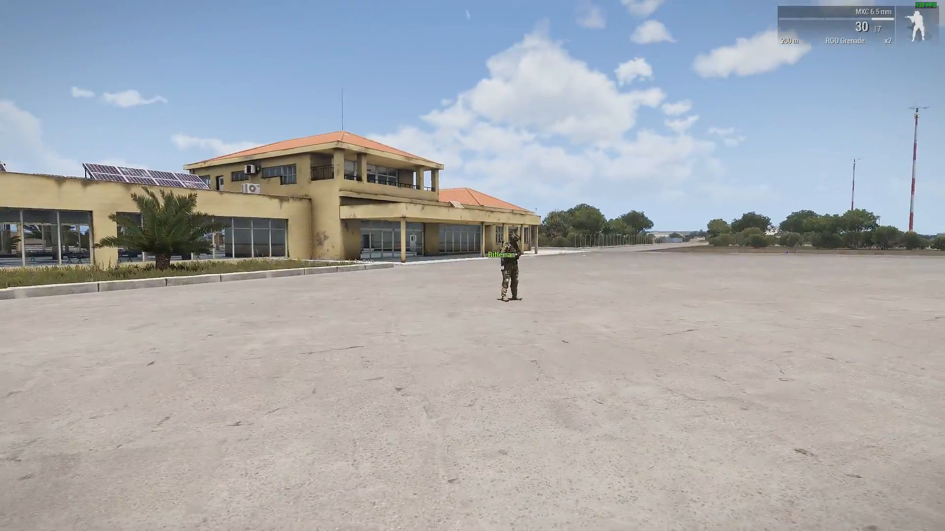
pyautogui.moveTo(472, 266)
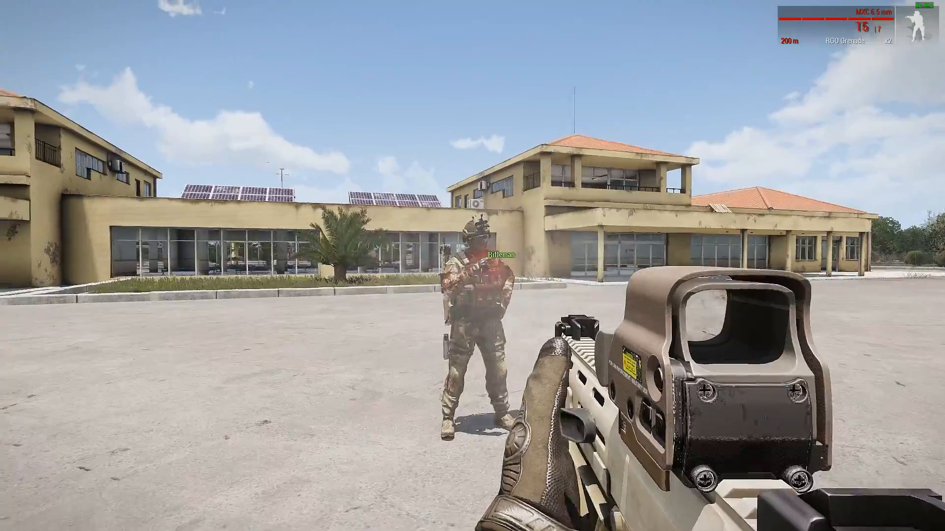
# Step: Shoot the rifleman while he performs the Akhanteros animation in-game
pyautogui.click(473, 266)
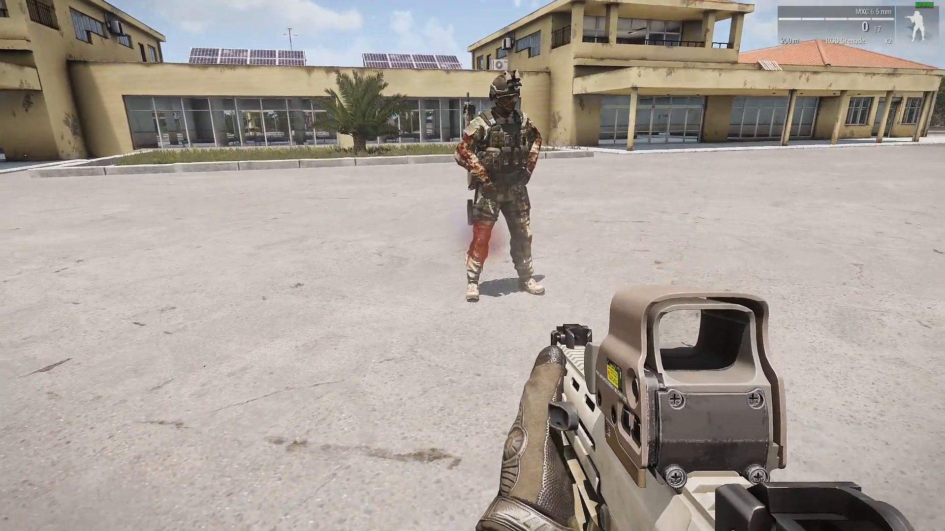